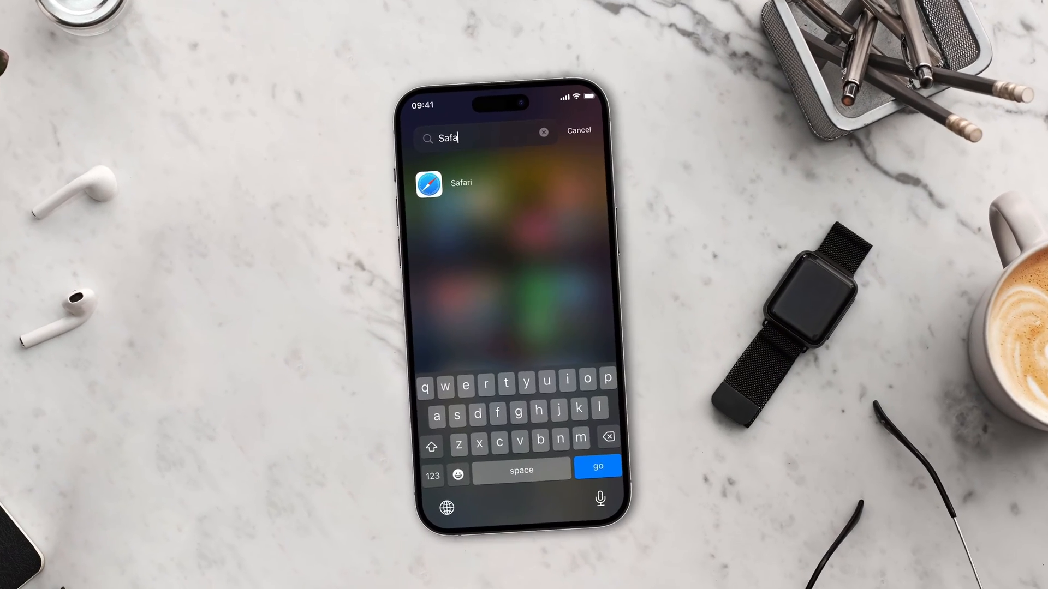
Launch Safari in Private Browsing and enter 'unsplash' in the address bar.
click(429, 183)
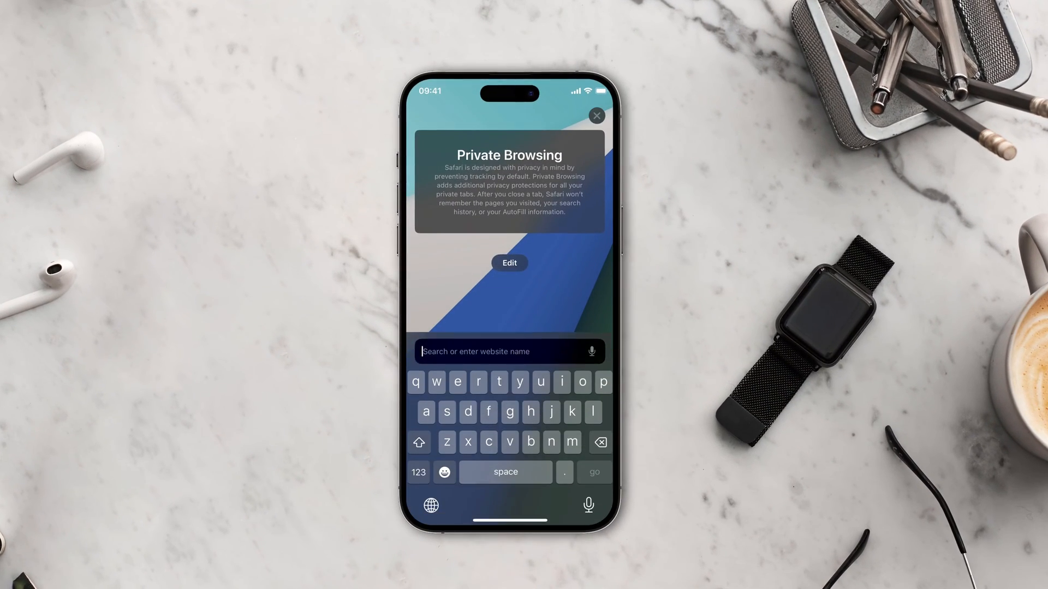
text(unsplash.)
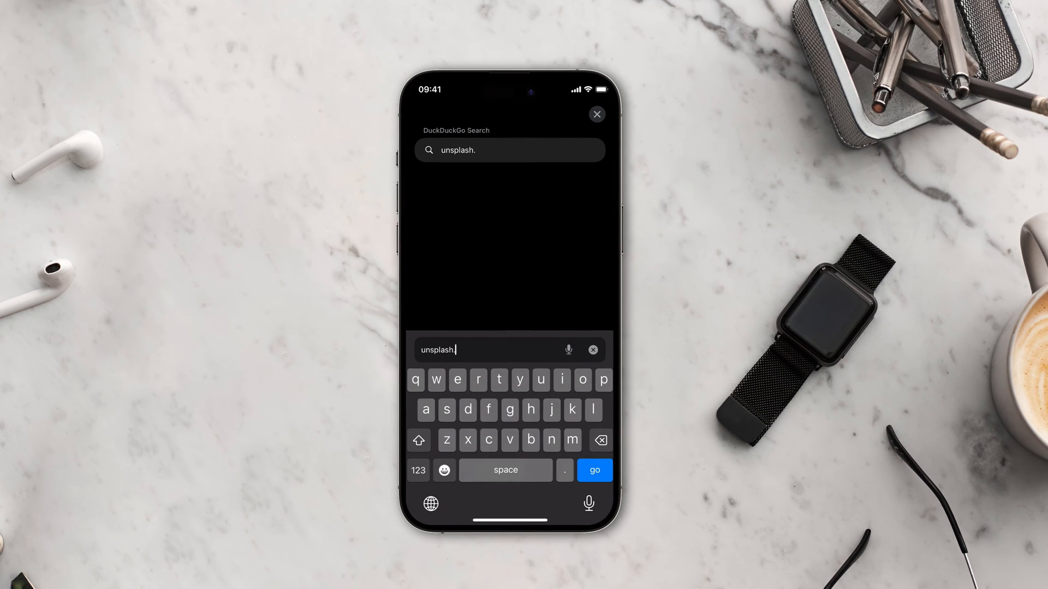
Load Unsplash, download the mountain beach photo, and dismiss the Say thanks prompt.
click(594, 470)
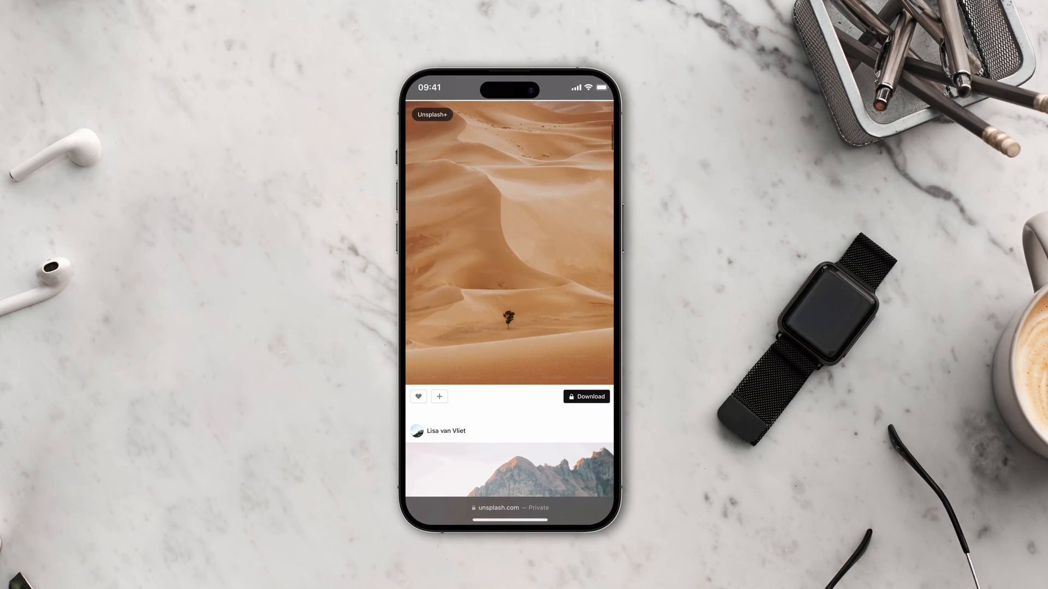
scroll(down, 3)
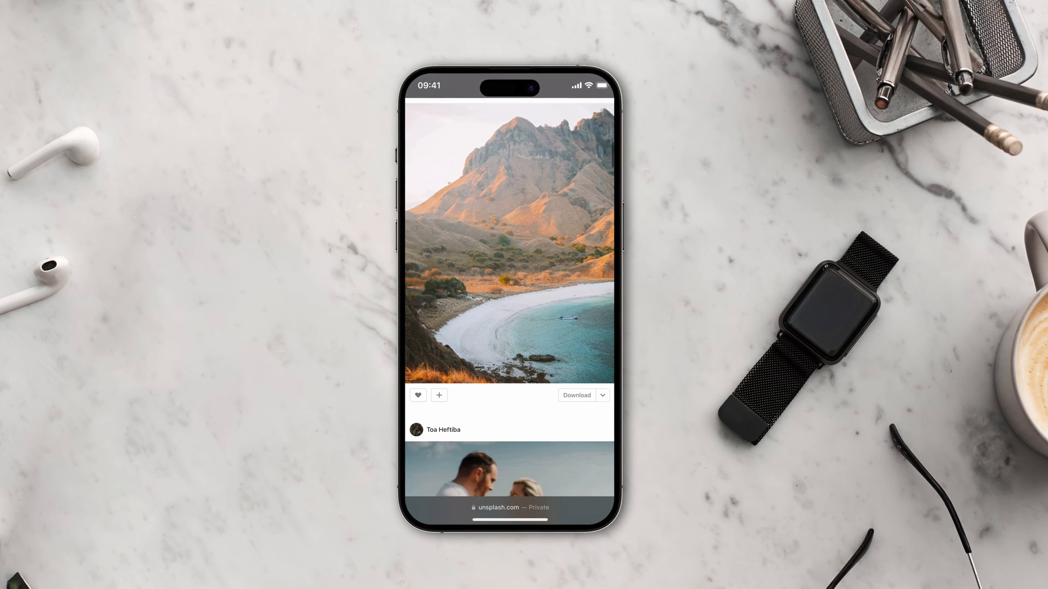
click(576, 395)
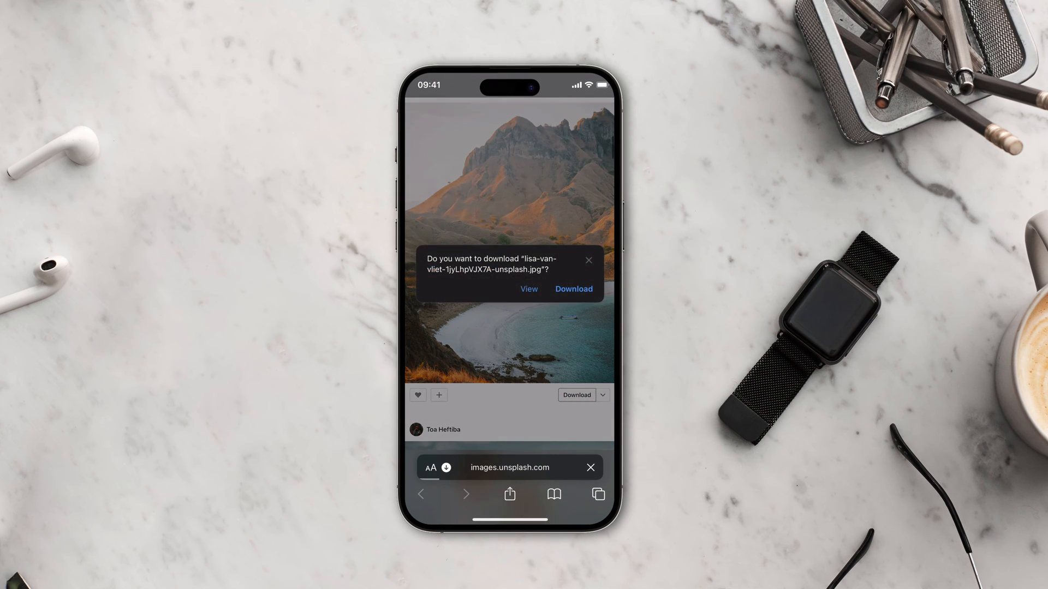
click(572, 289)
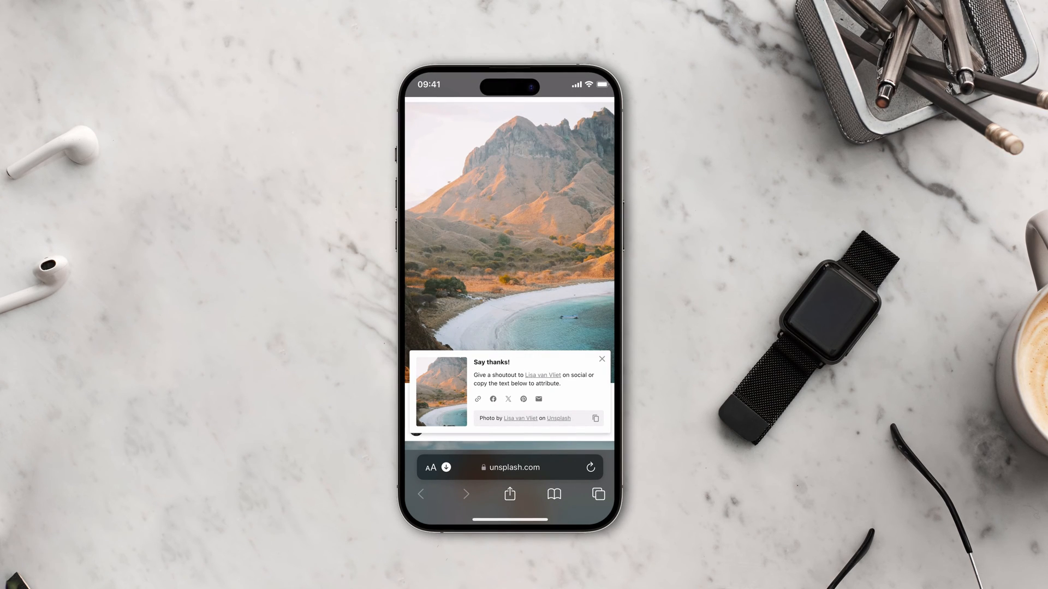
click(600, 359)
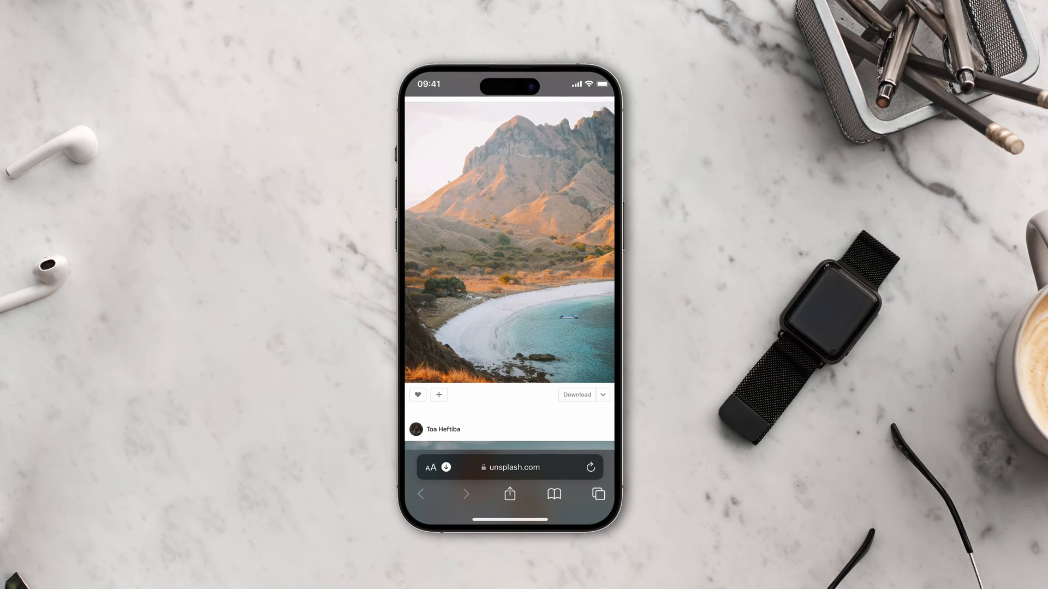
View Safari's Downloads list from the AA page options menu.
click(429, 468)
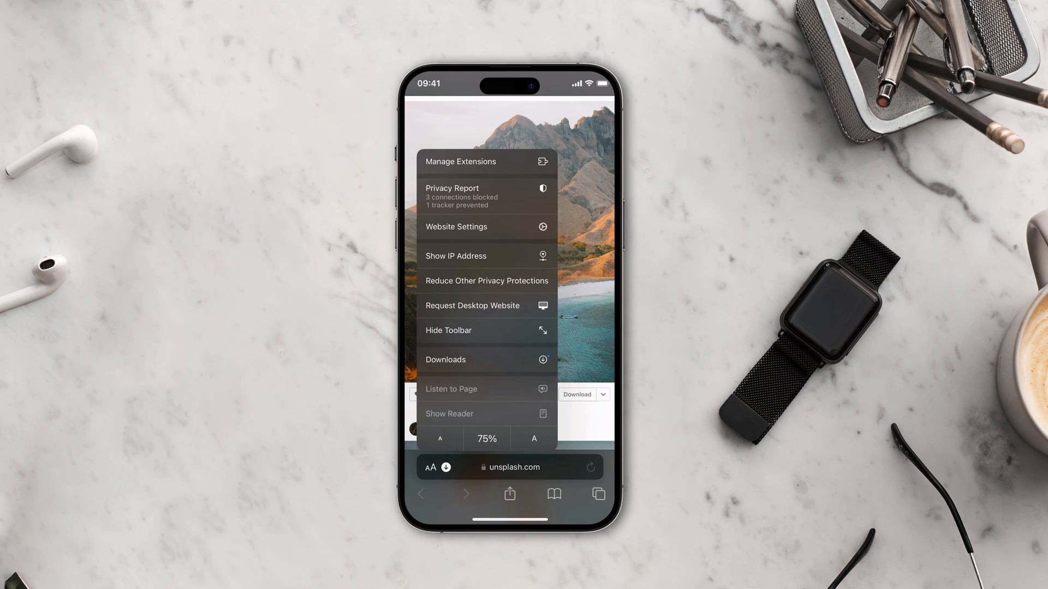
click(446, 359)
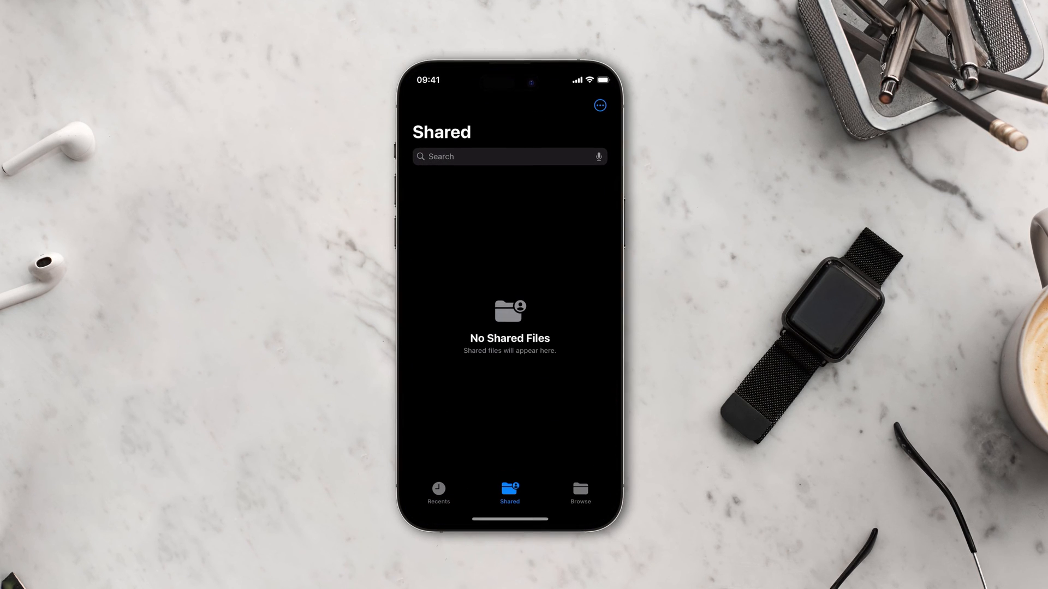
Browse Files locations, check the empty iCloud Drive Drafts folder, and return to Browse.
click(580, 492)
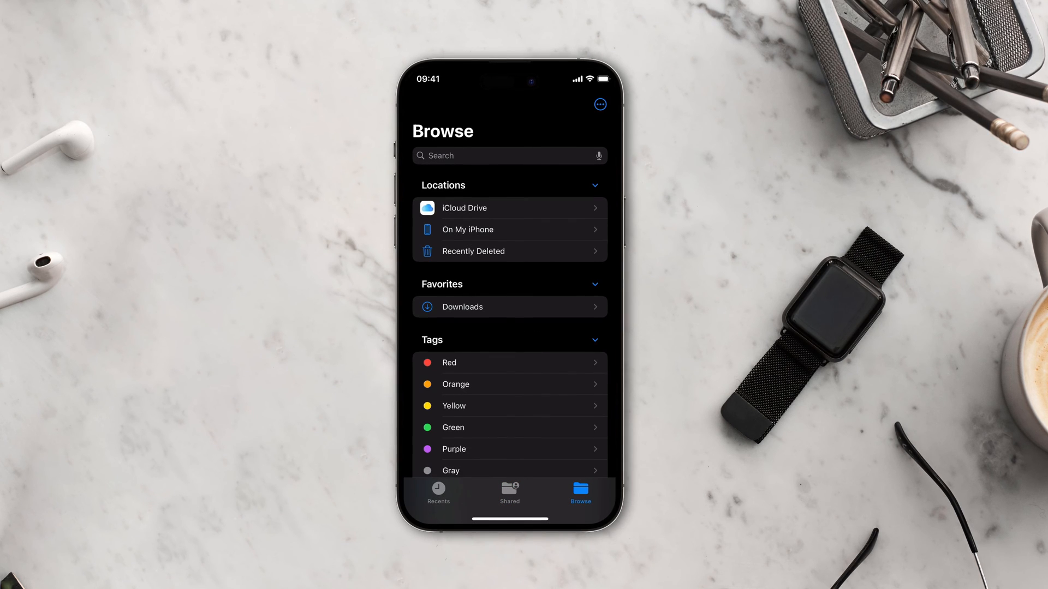
click(464, 208)
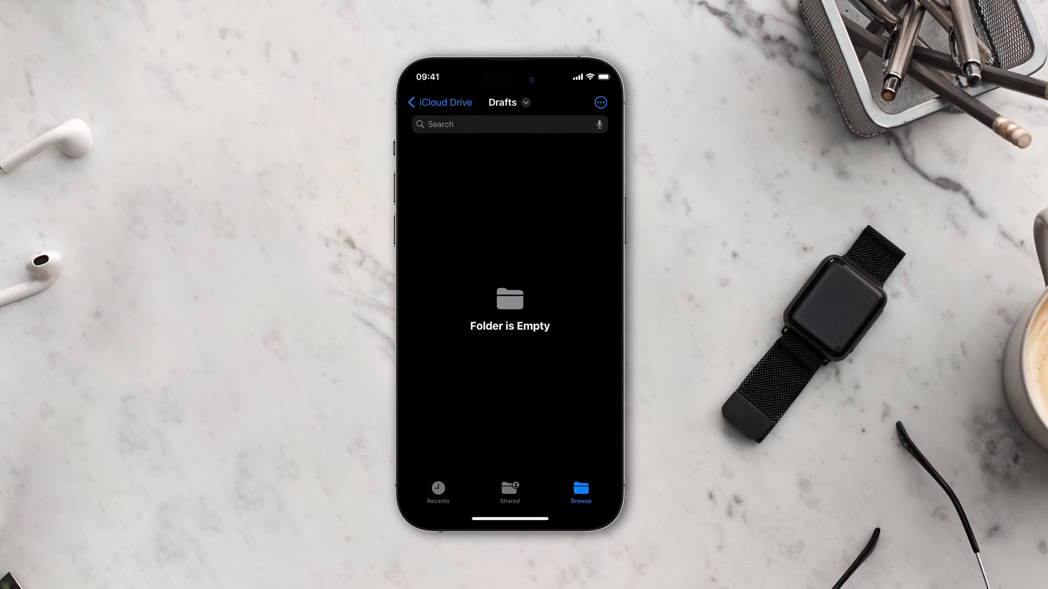
click(439, 102)
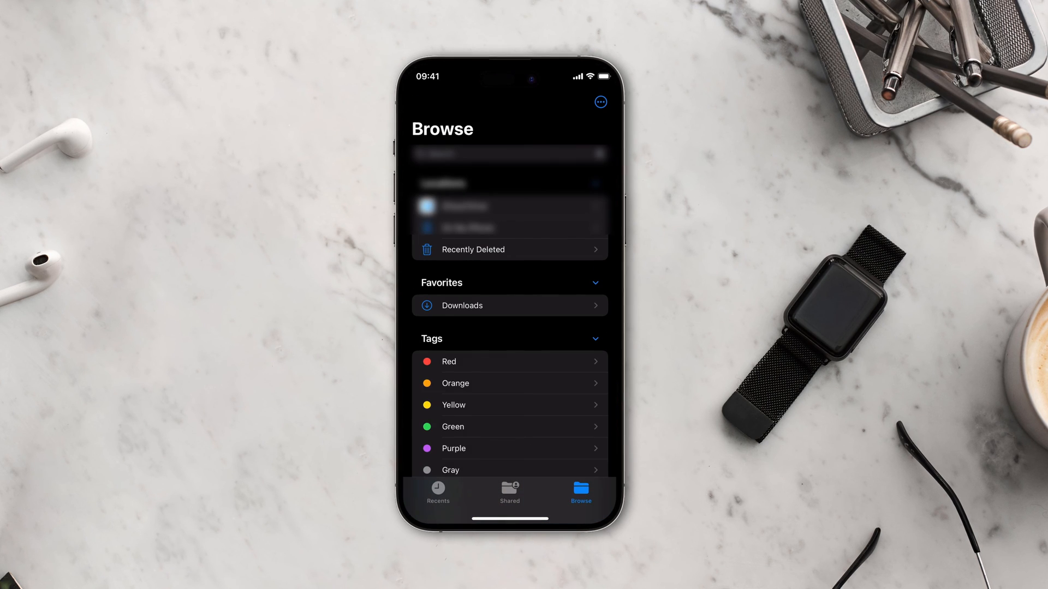